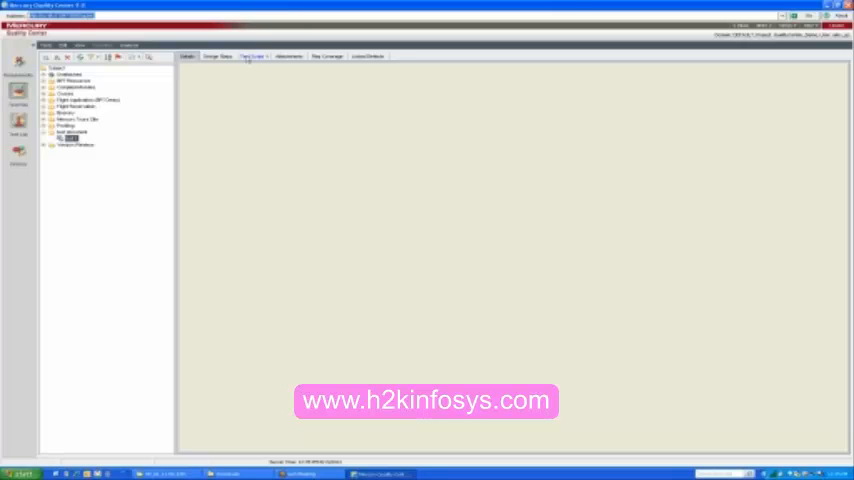
# Show the QTP test's script view in the Test Plan, which raises an informational notice.
pyautogui.click(252, 56)
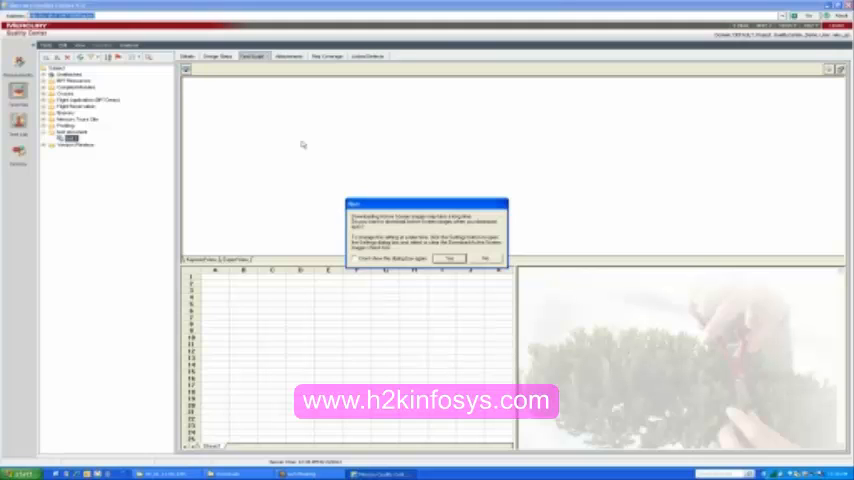
pyautogui.click(448, 258)
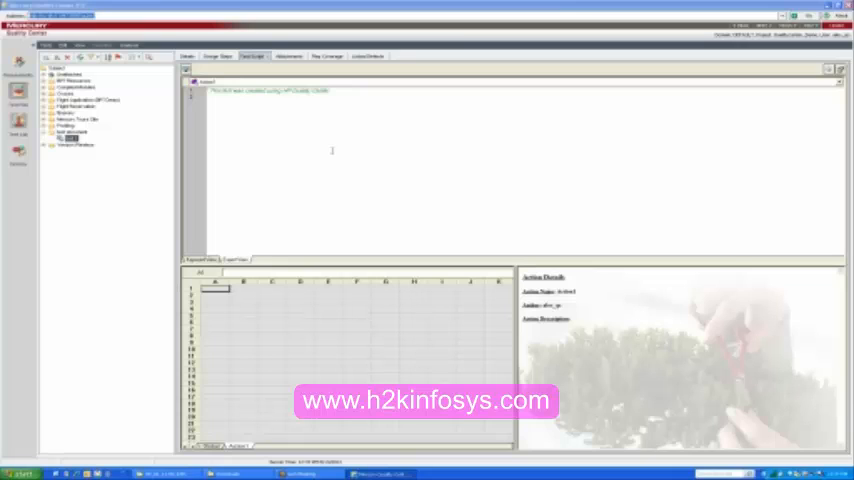
pyautogui.moveTo(744, 64)
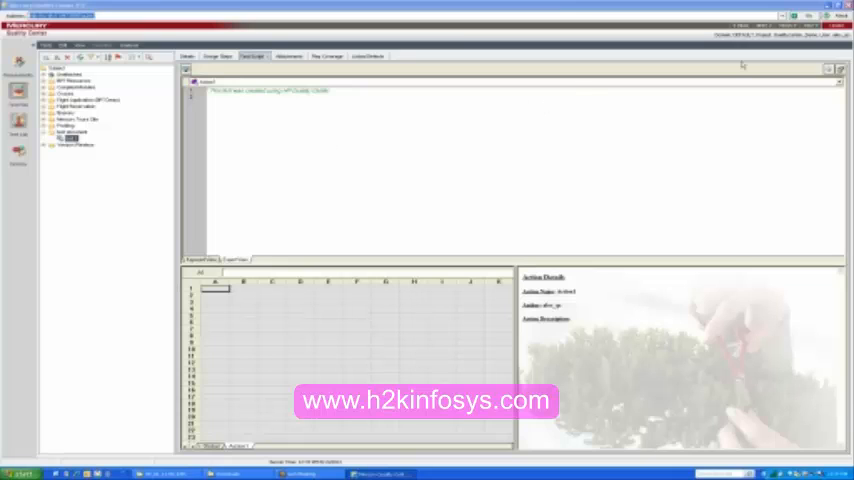
pyautogui.moveTo(768, 276)
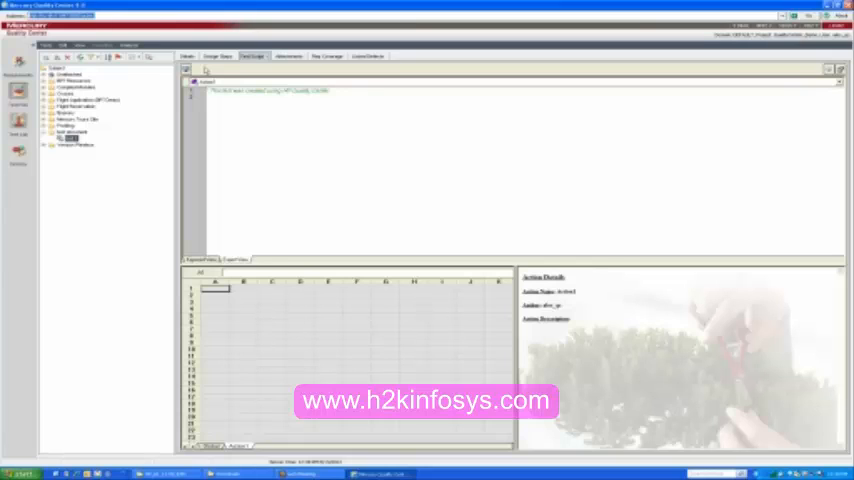
pyautogui.moveTo(72, 246)
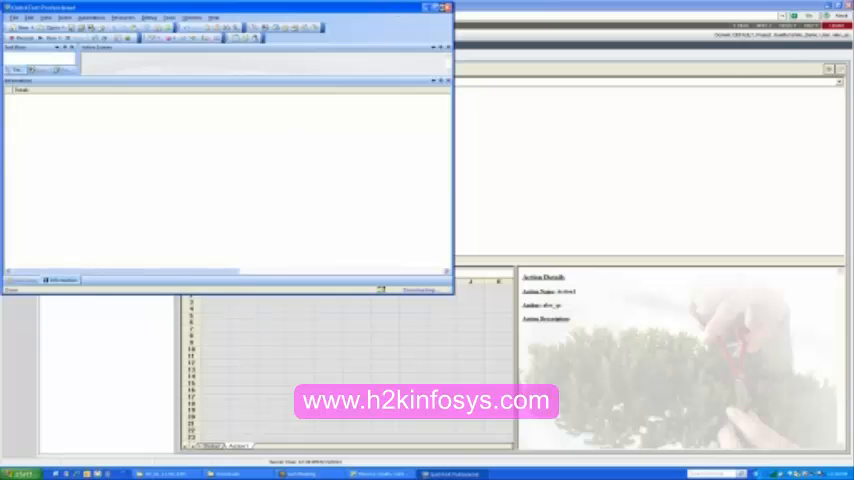
pyautogui.moveTo(328, 180)
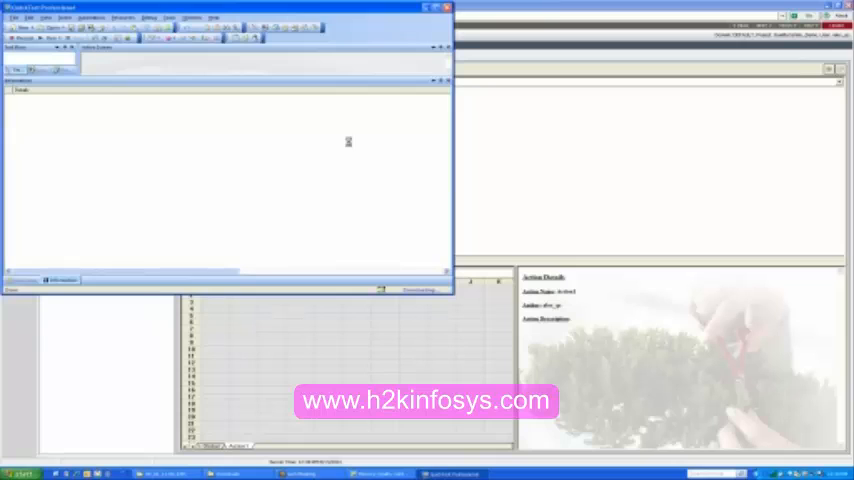
pyautogui.moveTo(350, 144)
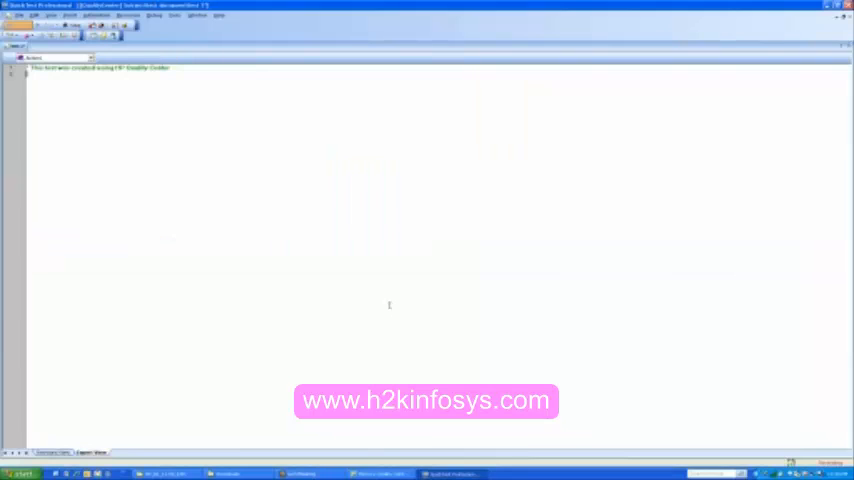
# Maximize QuickTest Professional to show the Quality Center test's one-line comment script.
pyautogui.click(18, 474)
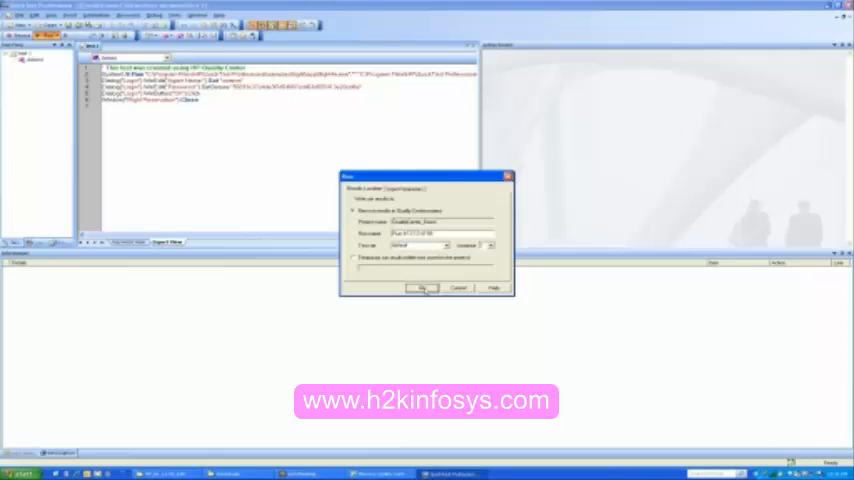
# Confirm the Run dialog settings so the QTP test script executes.
pyautogui.click(420, 288)
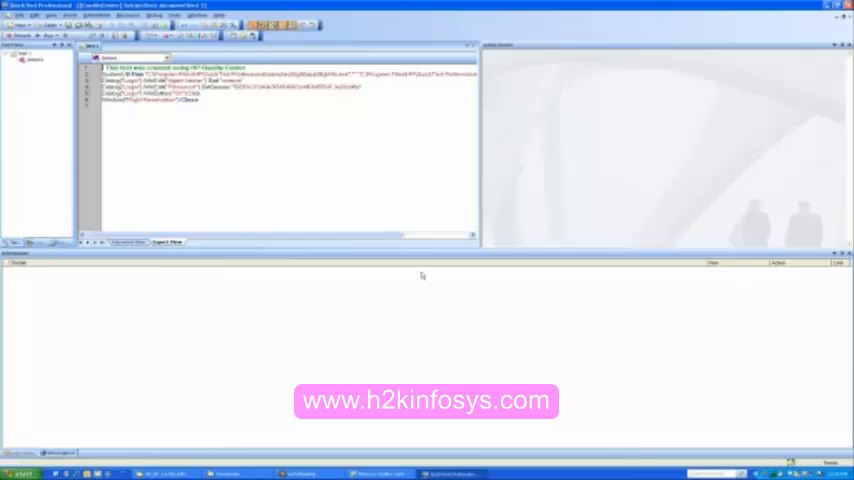
pyautogui.moveTo(584, 290)
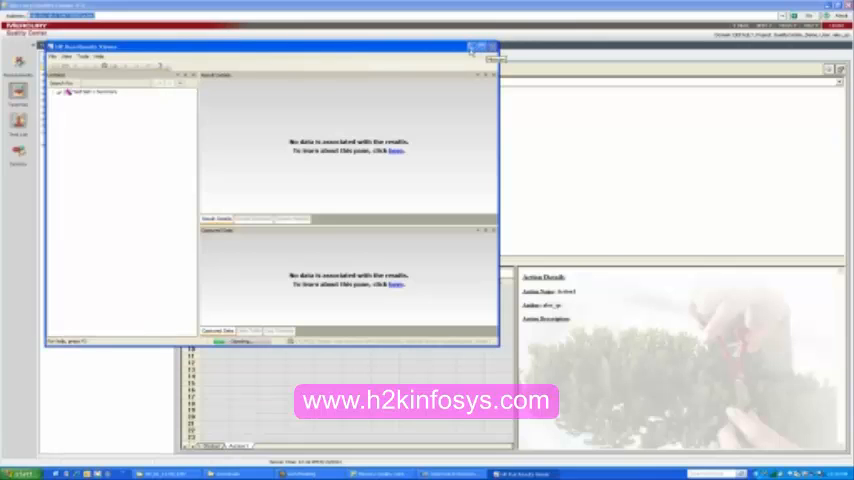
# Close the empty Run Results Viewer and return to the saved test in Quality Center.
pyautogui.click(58, 92)
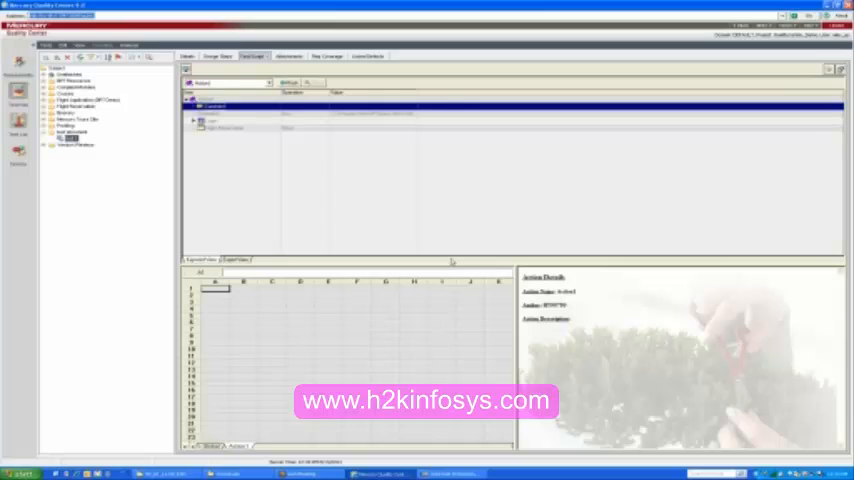
pyautogui.moveTo(306, 246)
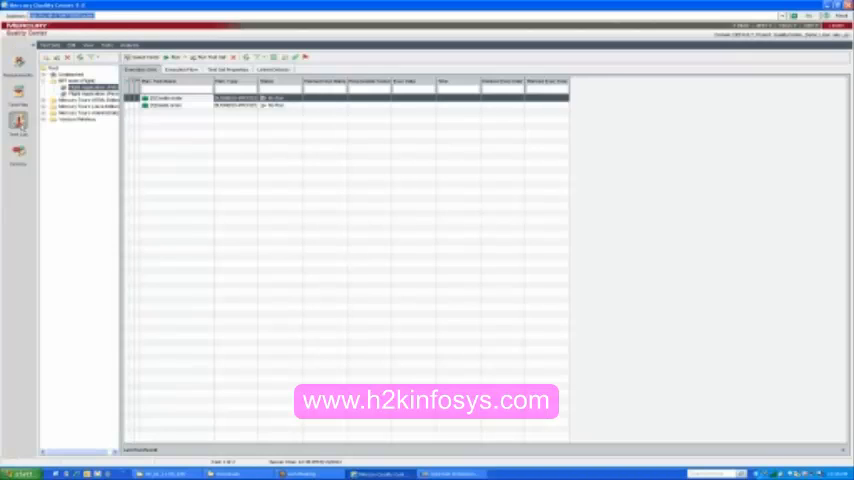
pyautogui.moveTo(380, 120)
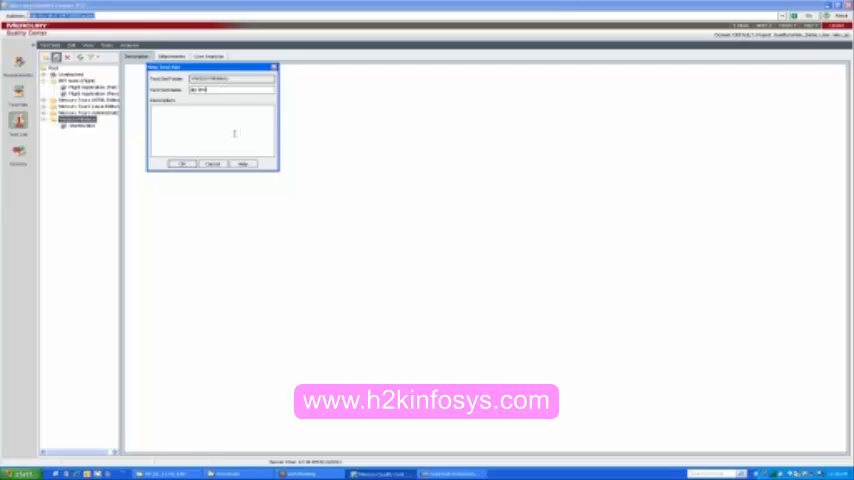
# Confirm creation of the new named test set in the Test Lab.
pyautogui.click(184, 164)
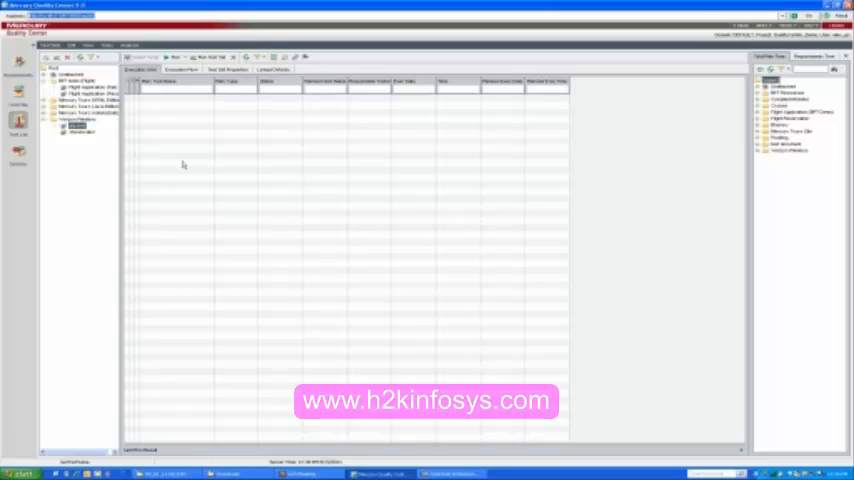
pyautogui.moveTo(448, 148)
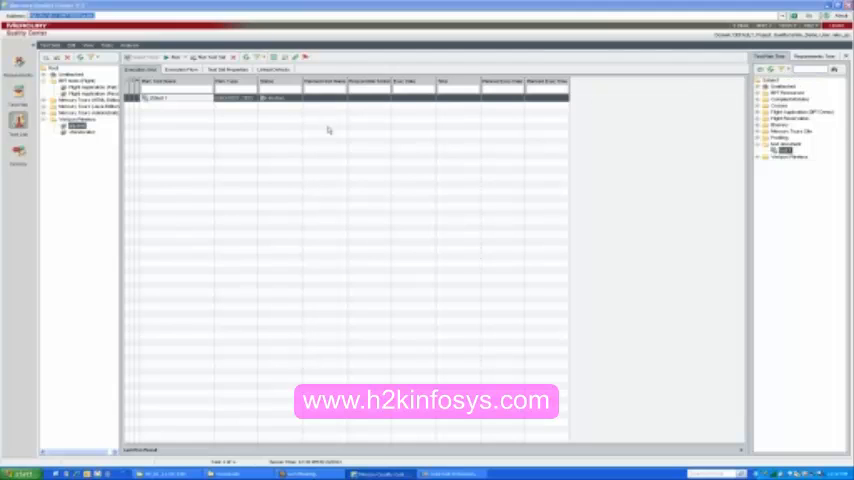
pyautogui.moveTo(576, 224)
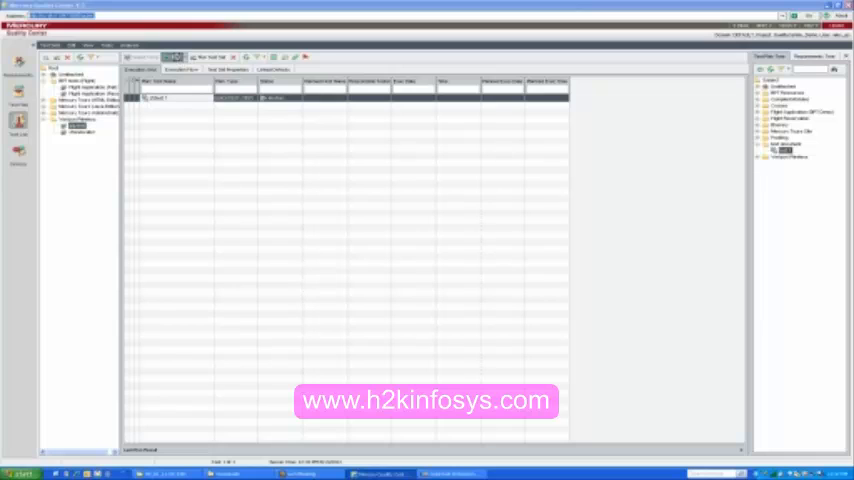
# Launch Automatic Runner for the test set, Run All, and acknowledge the pre-run message.
pyautogui.click(172, 56)
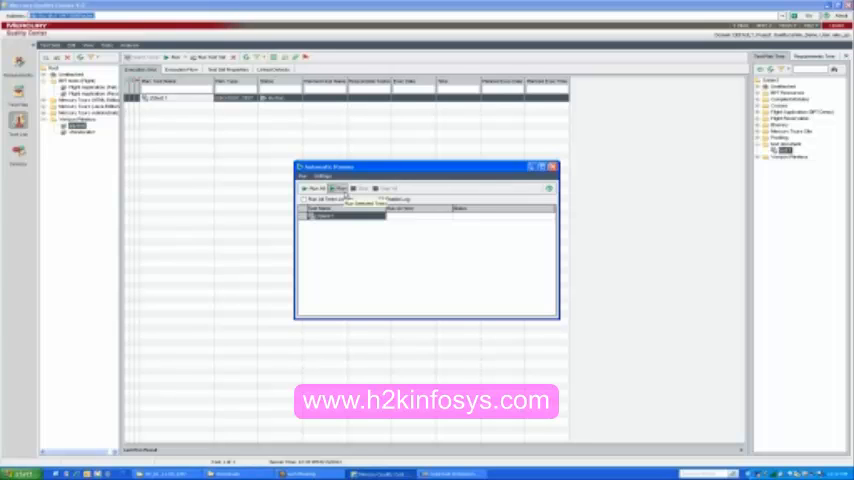
pyautogui.click(336, 188)
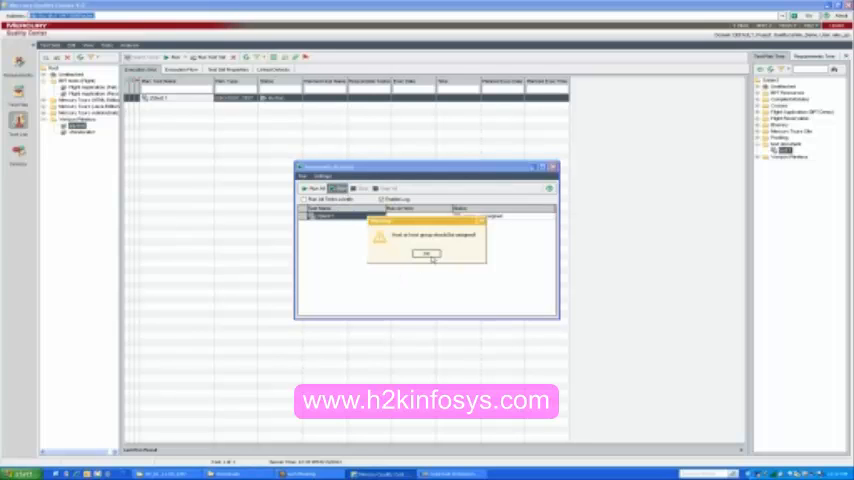
pyautogui.click(426, 254)
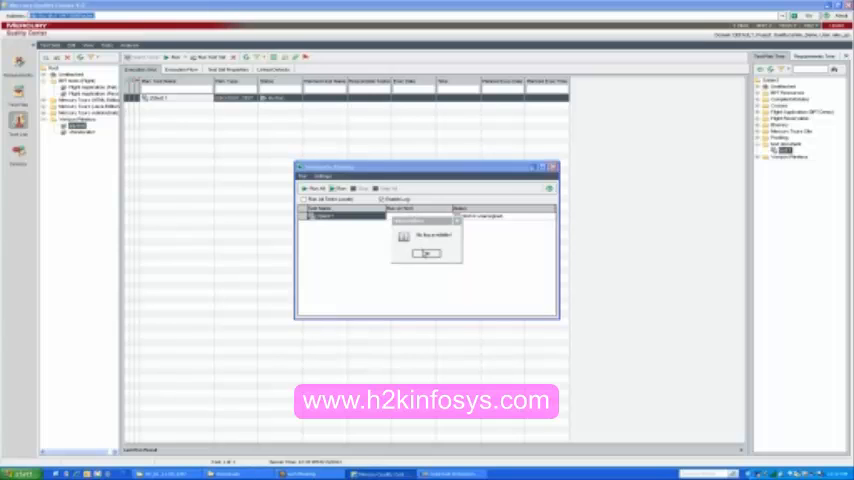
# Dismiss the host message so the QTP test runs to completion with its status recorded.
pyautogui.click(428, 252)
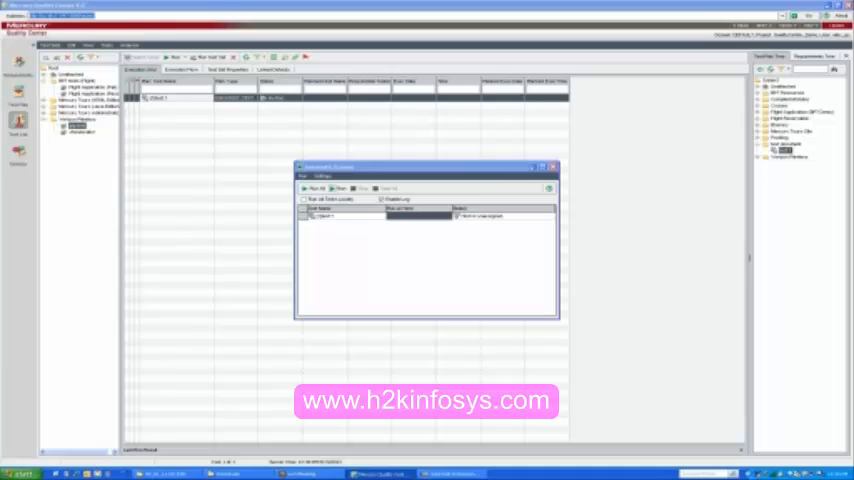
pyautogui.moveTo(432, 248)
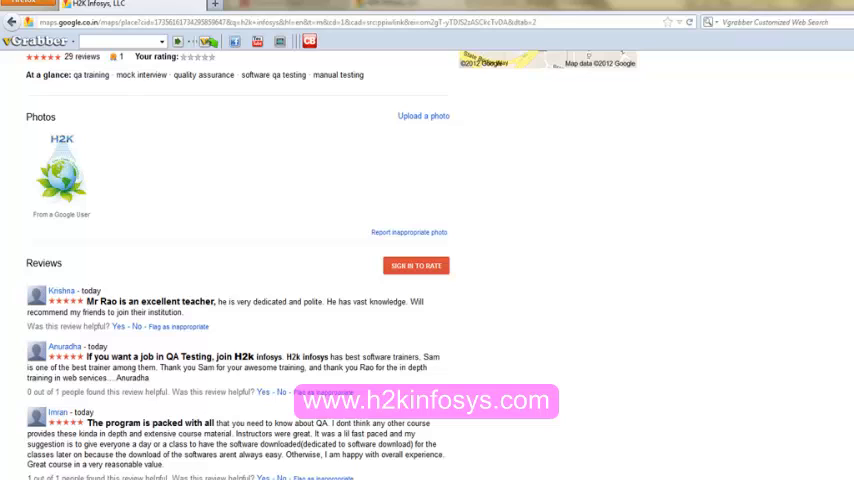
pyautogui.moveTo(844, 464)
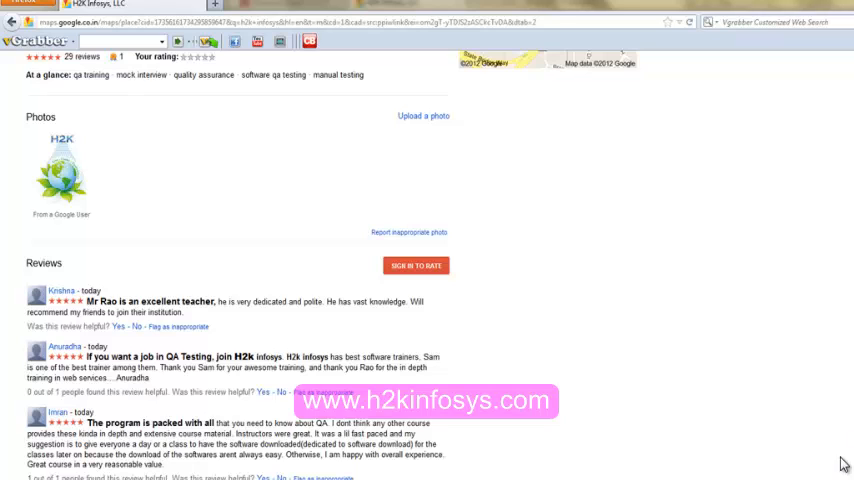
pyautogui.moveTo(840, 456)
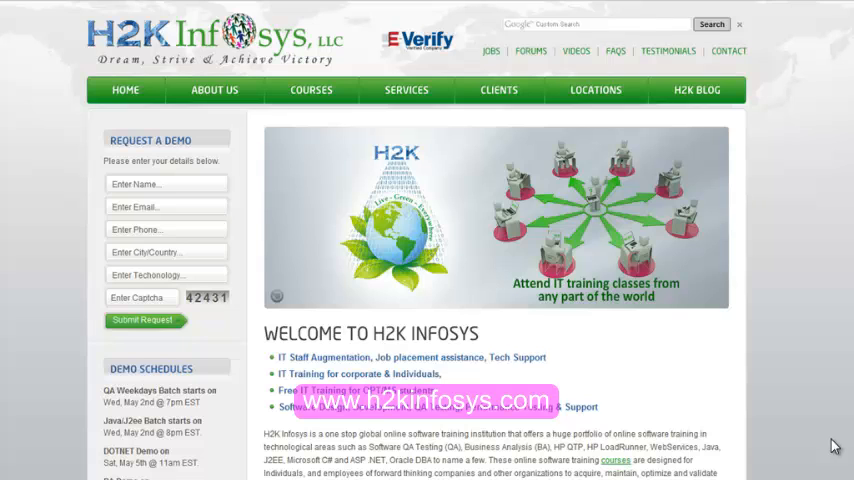
pyautogui.moveTo(780, 418)
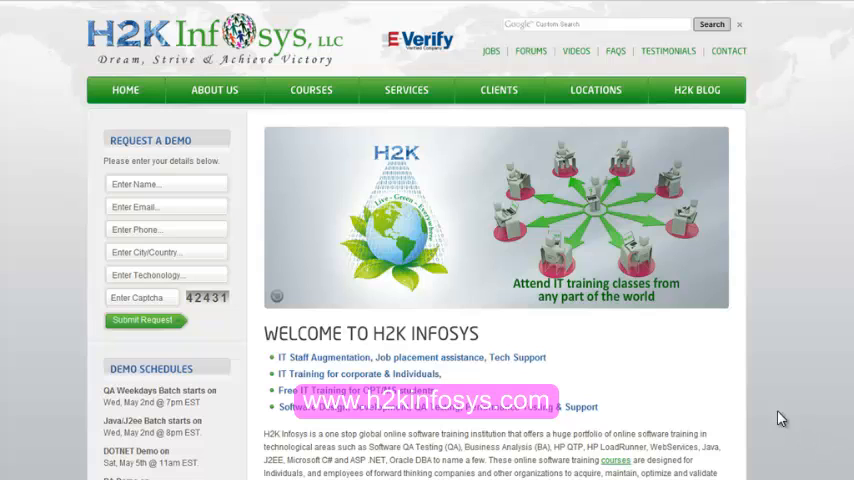
pyautogui.moveTo(208, 98)
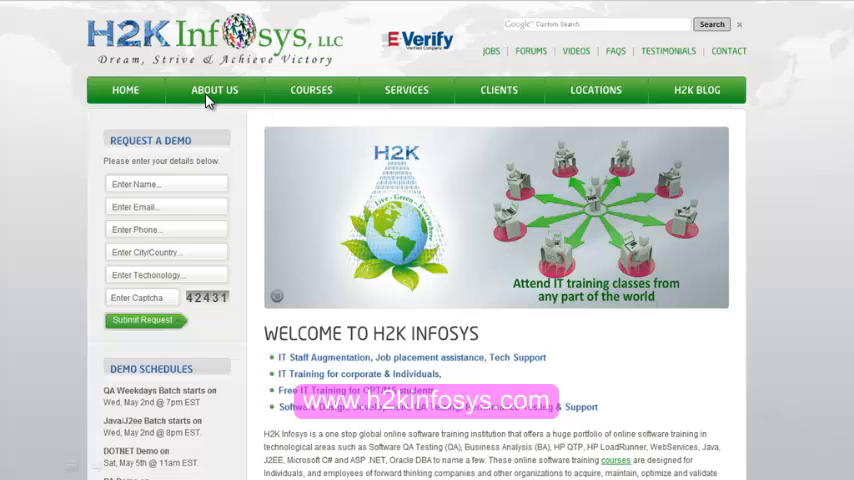
pyautogui.moveTo(310, 100)
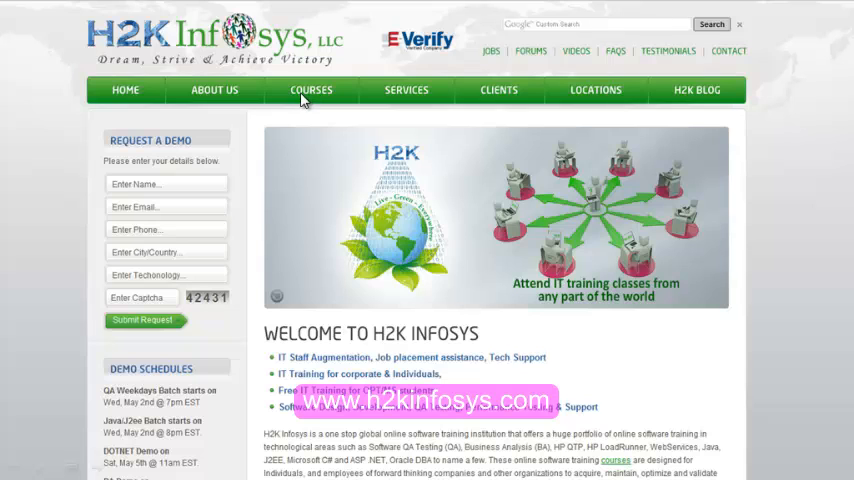
pyautogui.moveTo(128, 148)
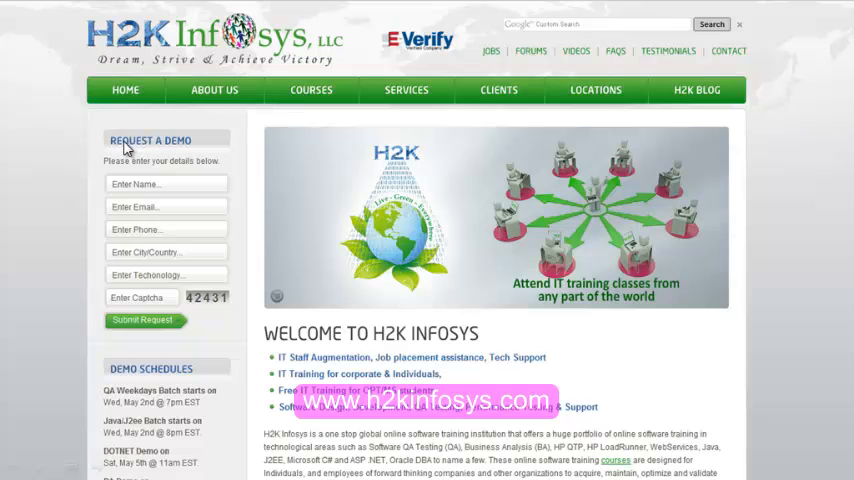
pyautogui.moveTo(132, 200)
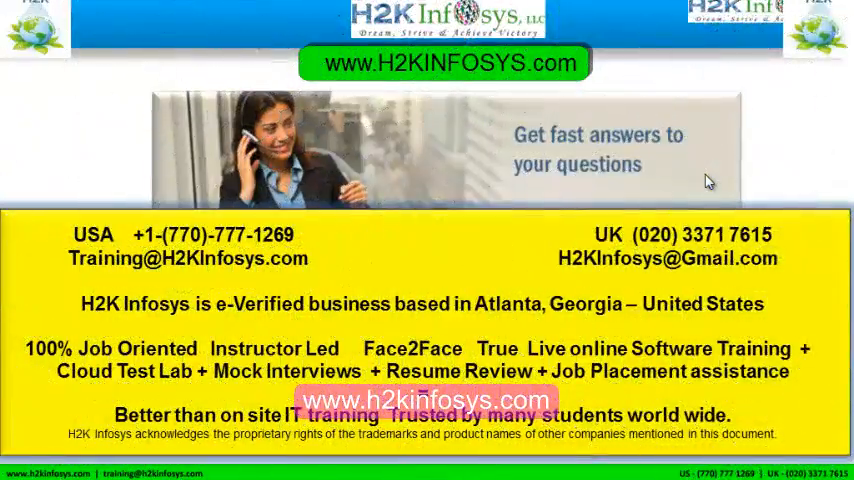
pyautogui.moveTo(140, 236)
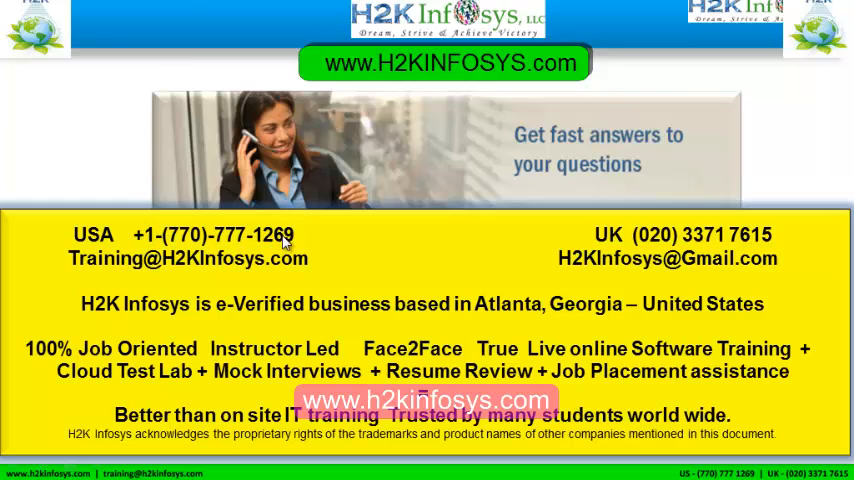
pyautogui.moveTo(304, 248)
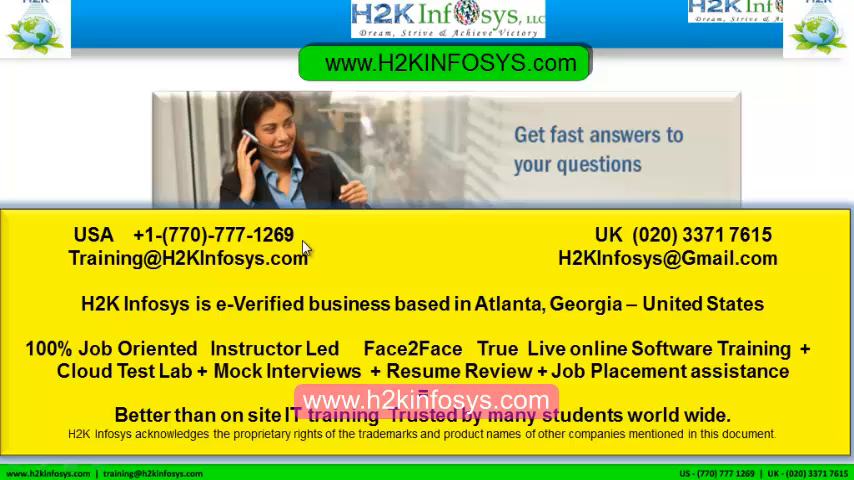
pyautogui.moveTo(308, 246)
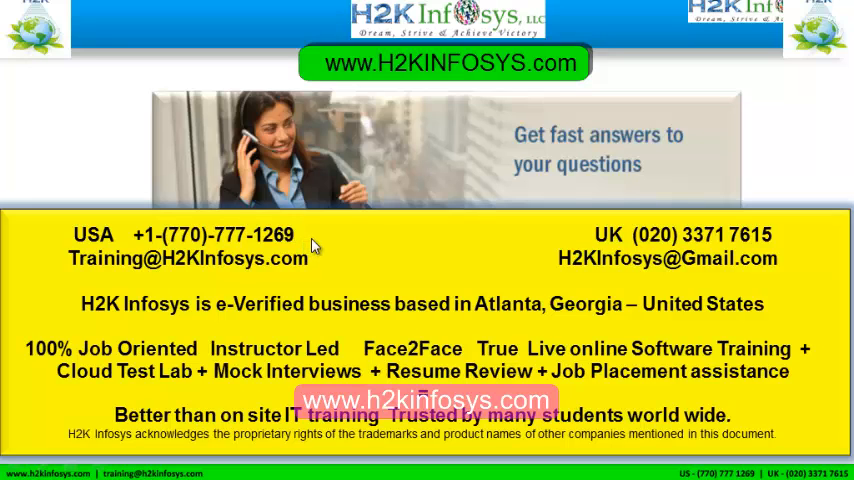
pyautogui.moveTo(188, 246)
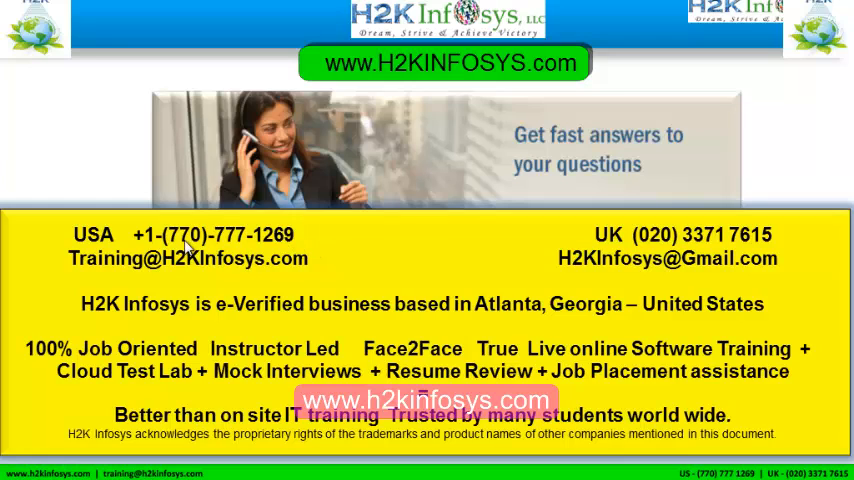
pyautogui.moveTo(150, 120)
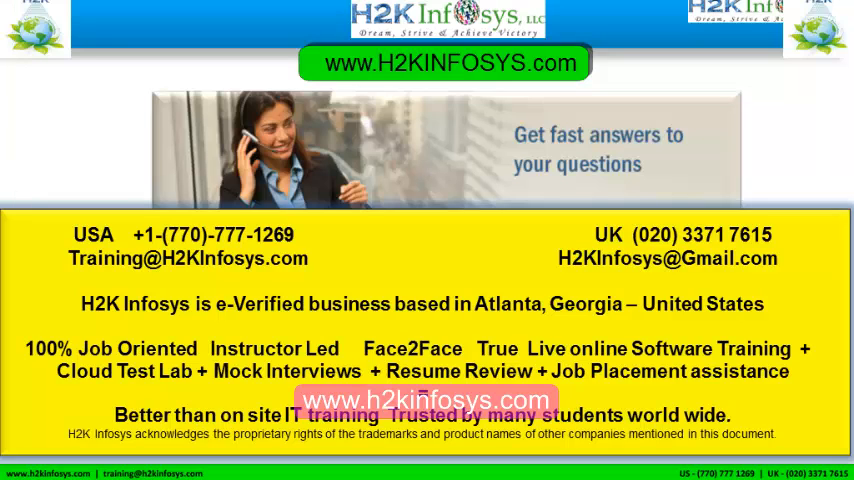
pyautogui.moveTo(640, 248)
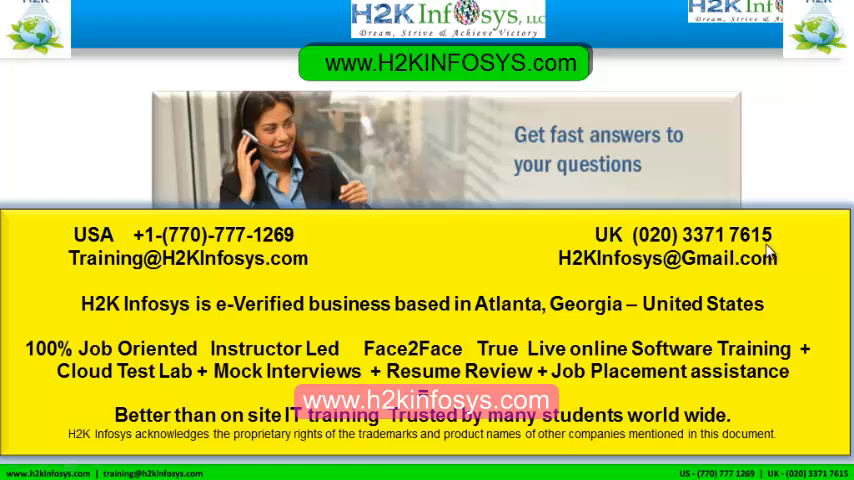
pyautogui.moveTo(232, 242)
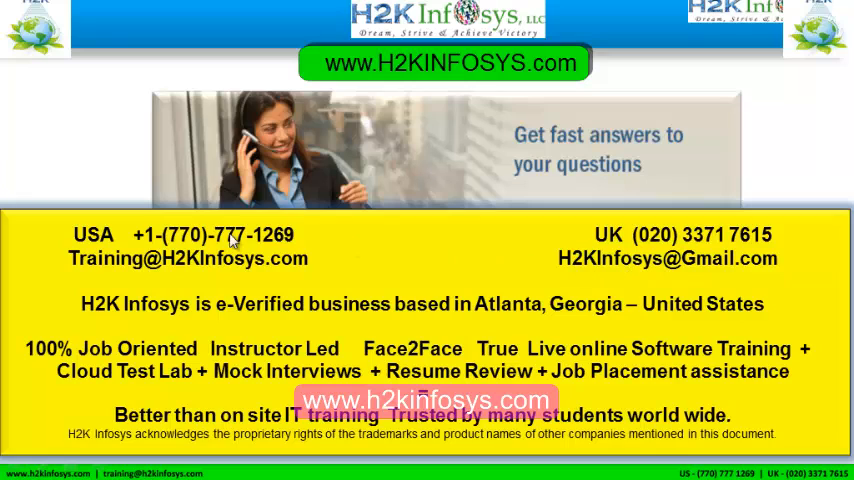
pyautogui.moveTo(112, 270)
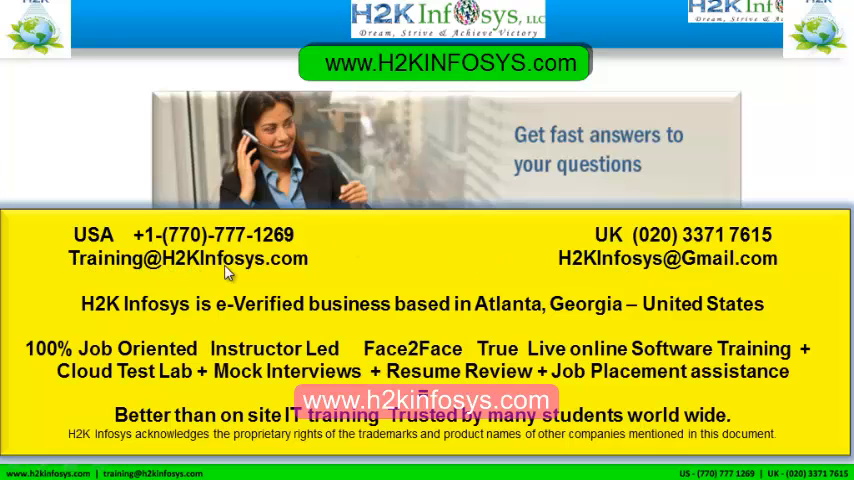
pyautogui.moveTo(558, 268)
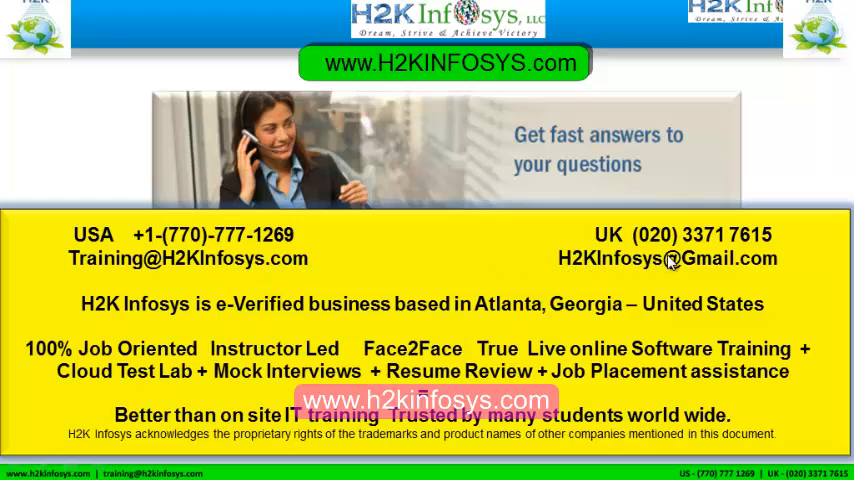
pyautogui.moveTo(802, 274)
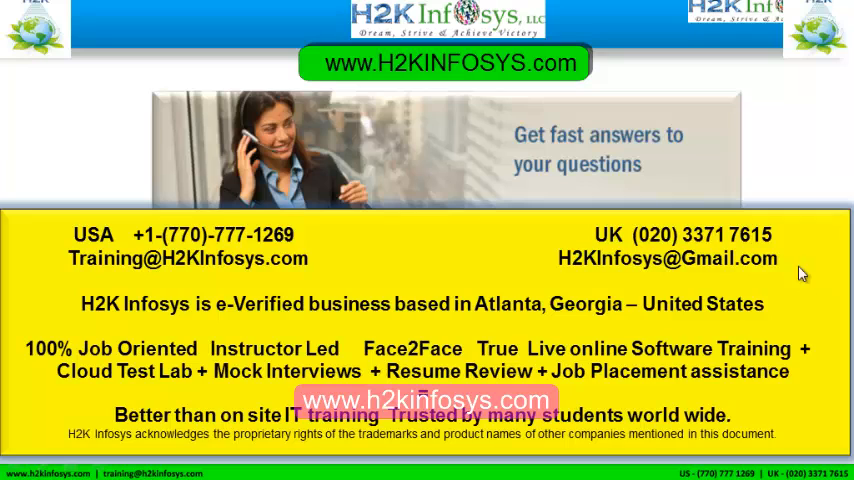